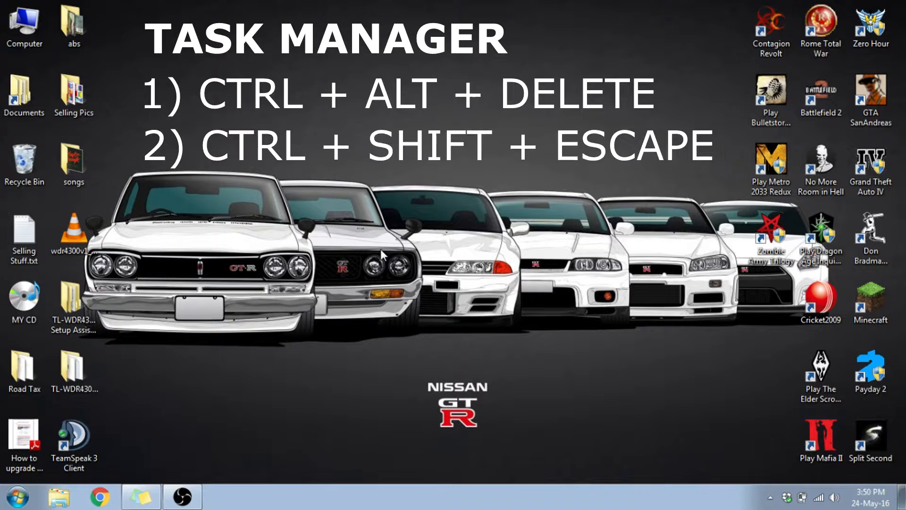
Launch Task Manager with Ctrl+Shift+Esc and show the CPU and memory performance graphs.
key(ctrl+shift+escape)
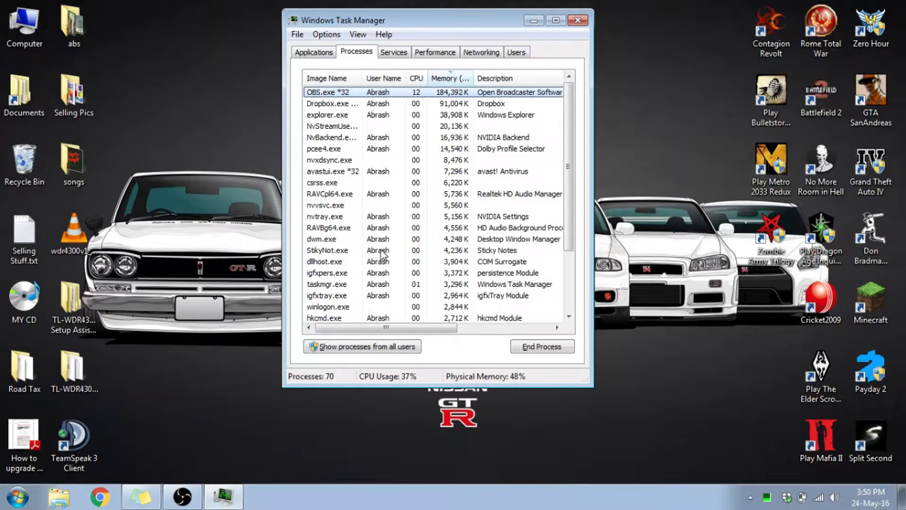
click(435, 52)
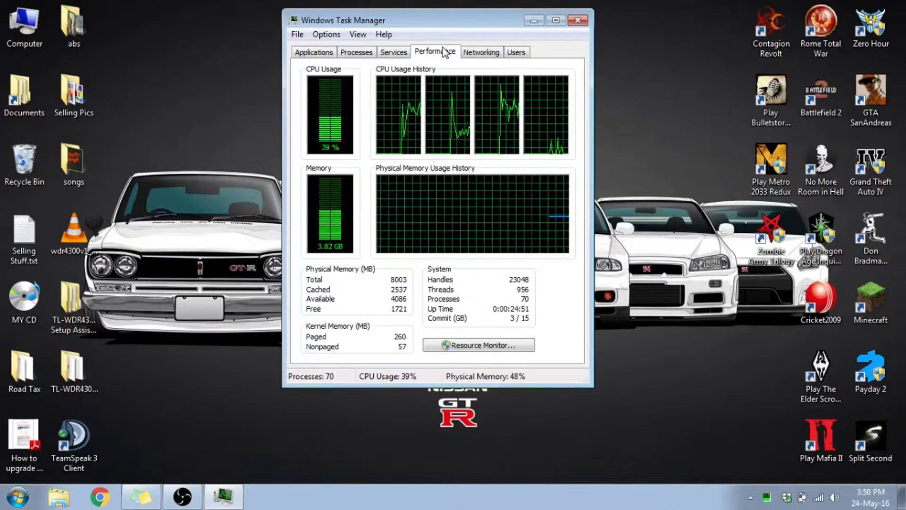
From Task Manager's Services list, launch the full Services console.
click(394, 52)
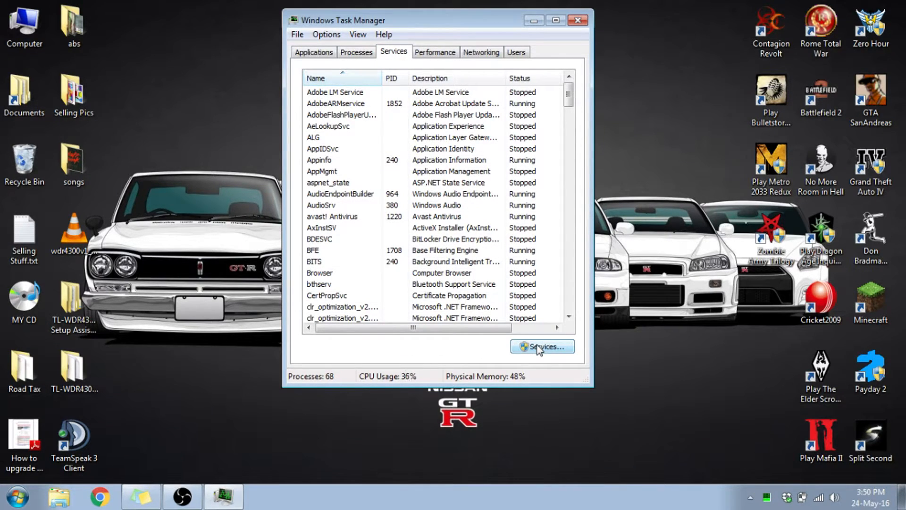
click(542, 346)
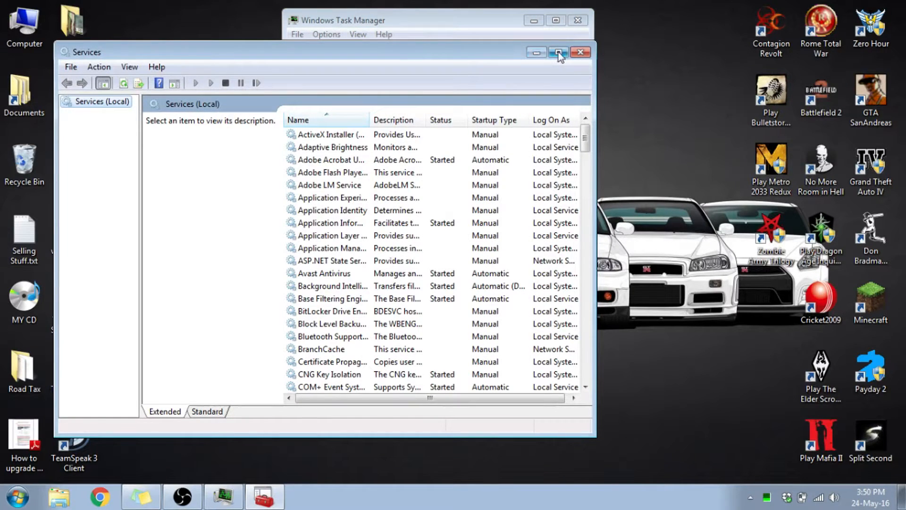
Maximize Services and open the Windows Update service's Properties dialog.
click(558, 52)
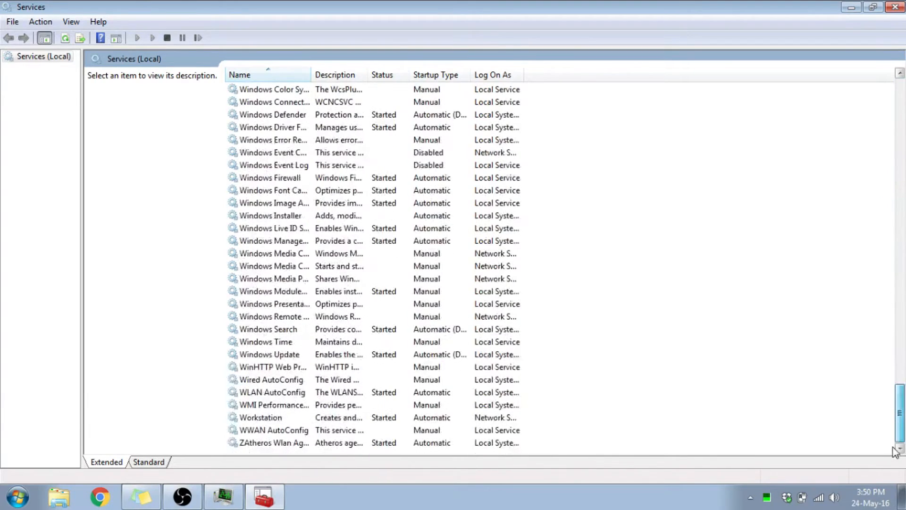
click(269, 355)
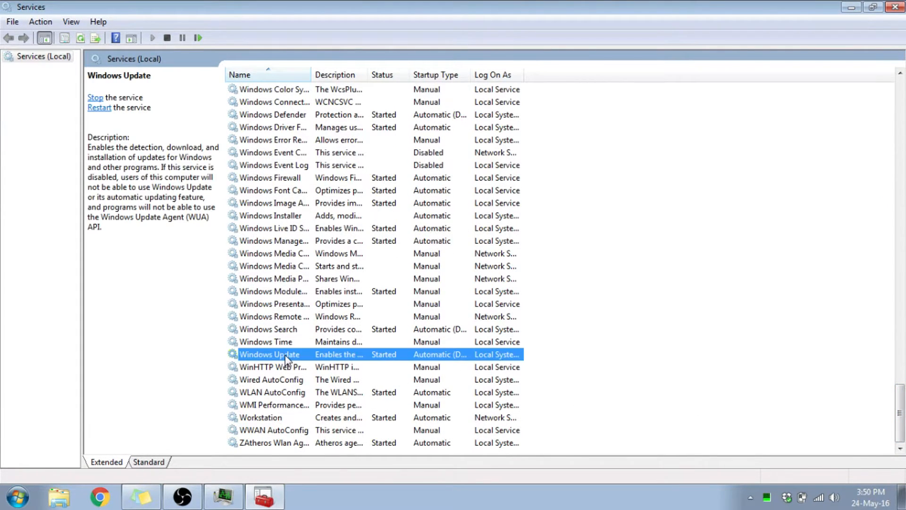
right_click(270, 355)
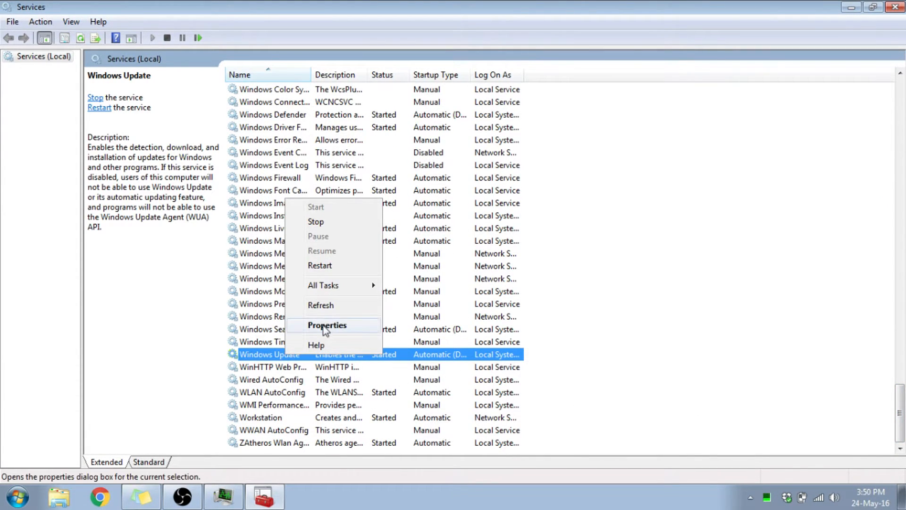
click(327, 325)
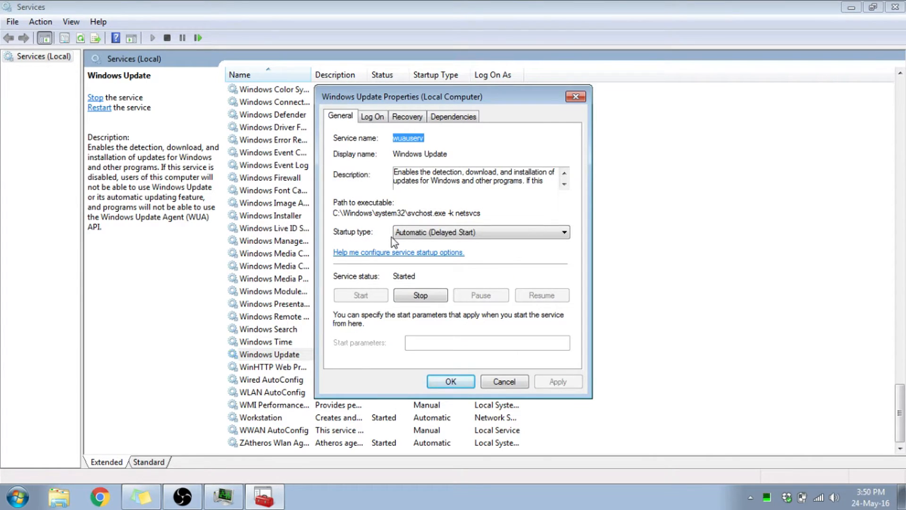
mouse_move(517, 244)
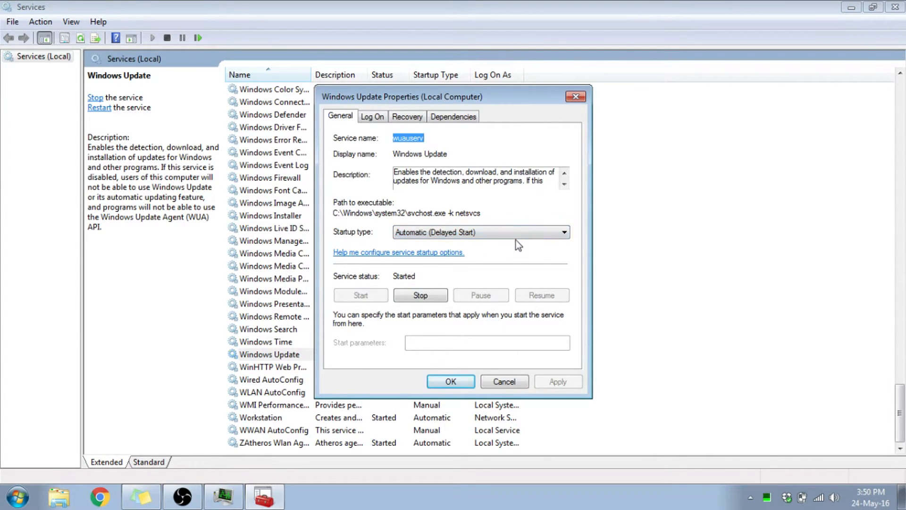
Set Windows Update startup type to Disabled, stop the service, and confirm.
click(563, 232)
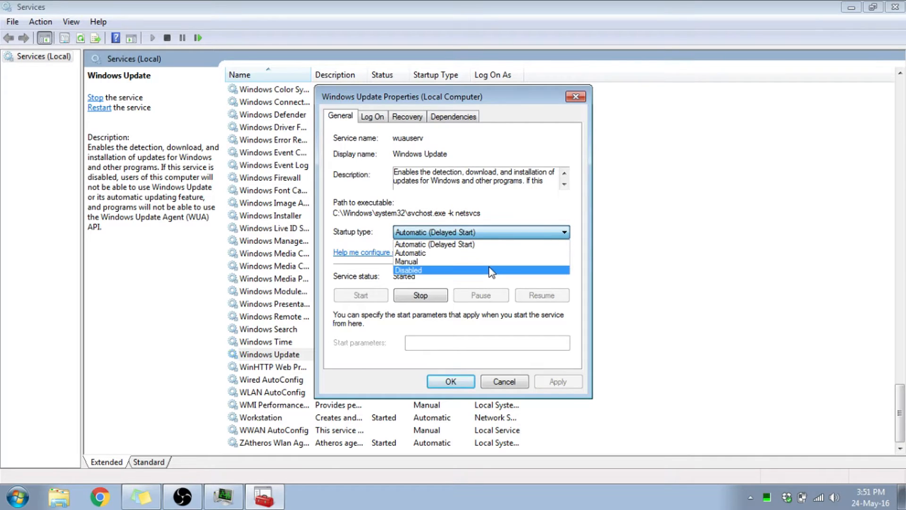
click(407, 270)
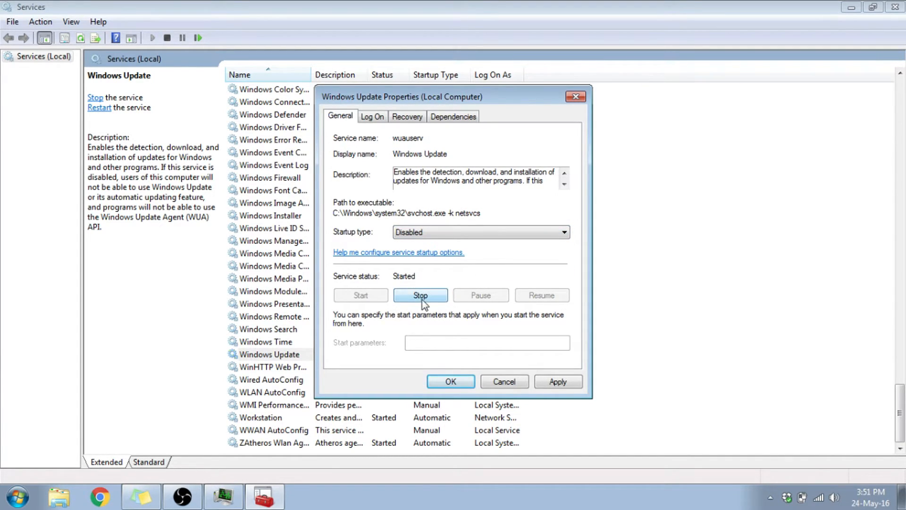
click(420, 294)
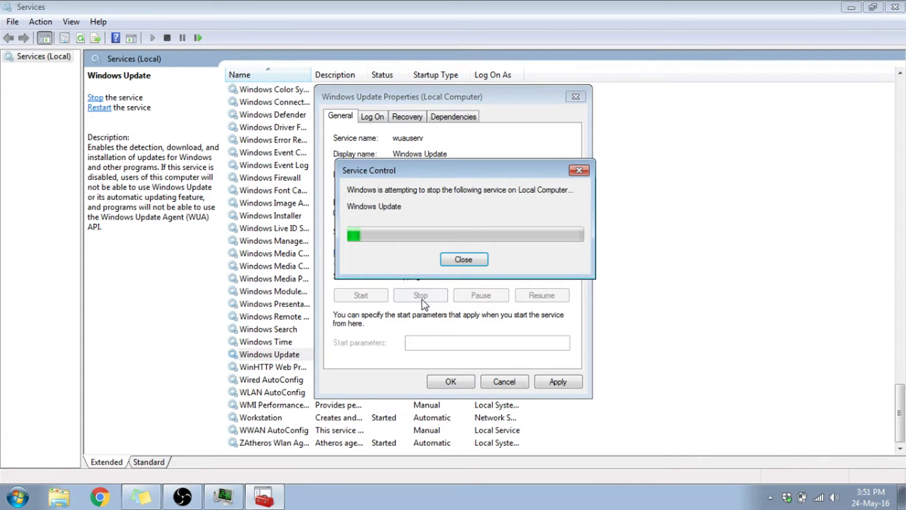
click(463, 259)
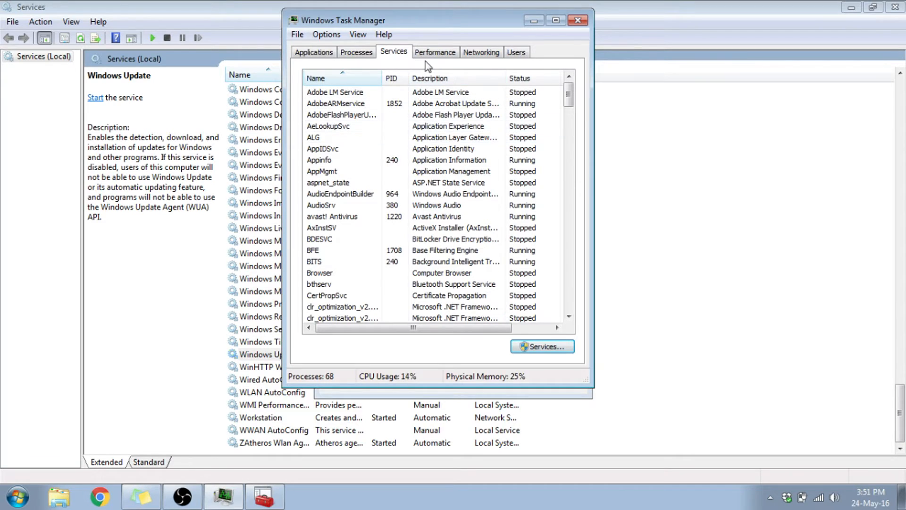
Check the Performance view again, now at about 11% CPU and 1.96 GB memory.
click(435, 52)
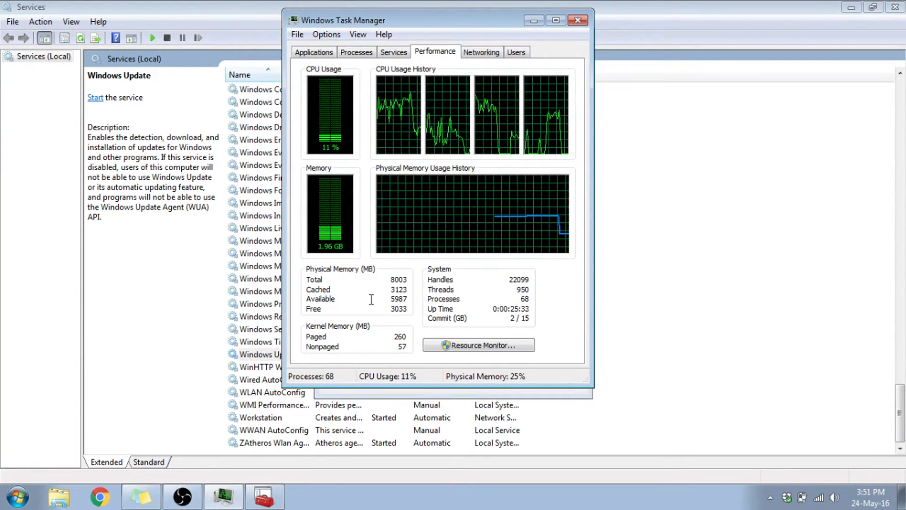